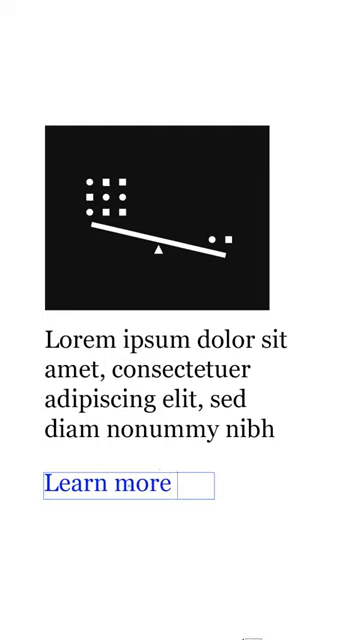
End the second 'Learn more' anchor text with the &rsaquo; entity via autocomplete.
{"action": "left_click", "coordinate": [110, 484]}
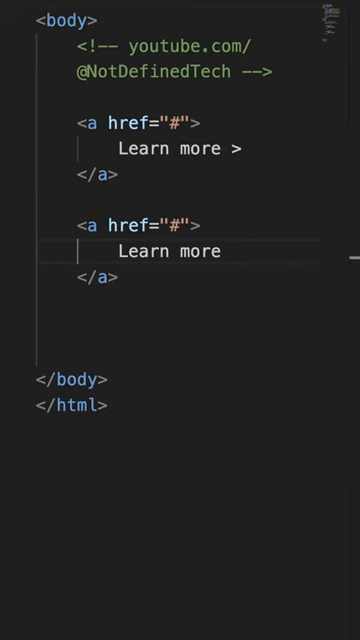
{"action": "type", "text": "&rsaquo;"}
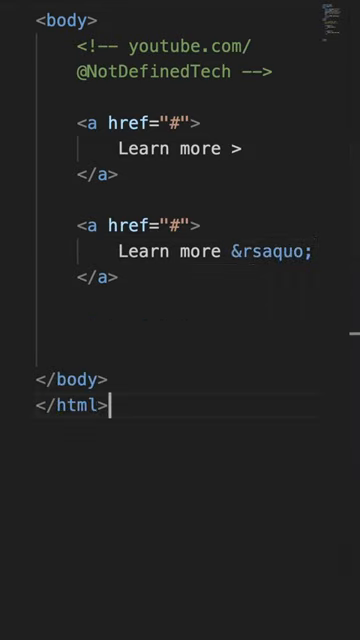
{"action": "key", "text": "Alt+Shift+4"}
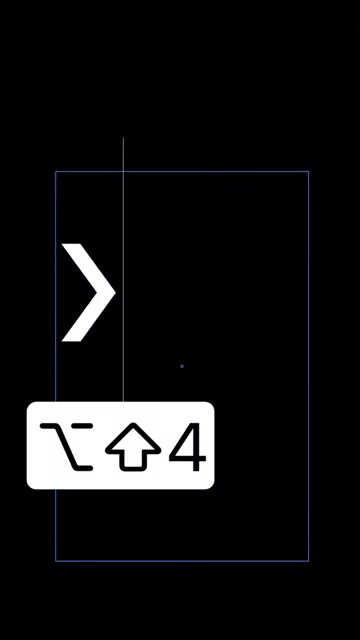